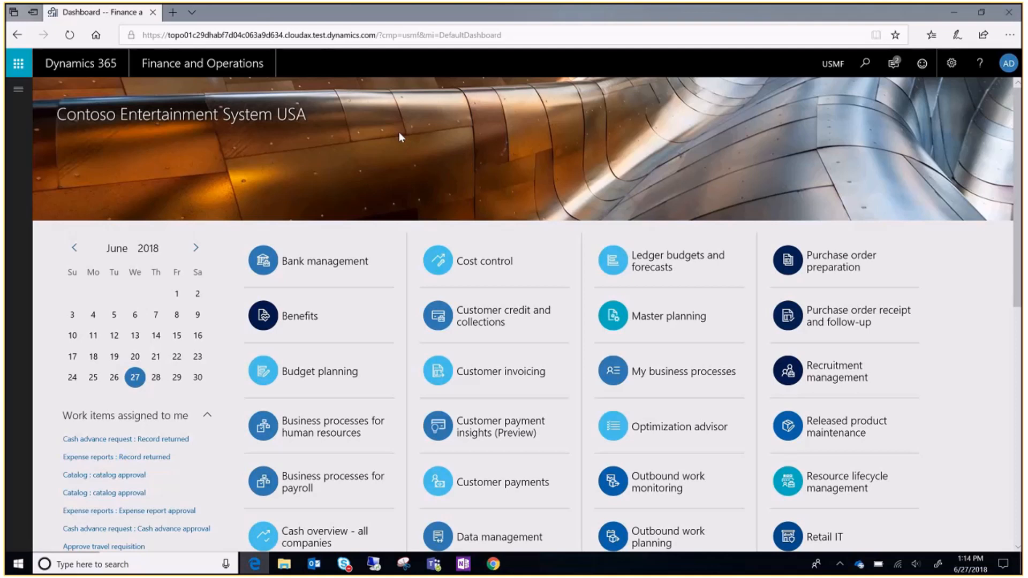
mouse_move(203, 120)
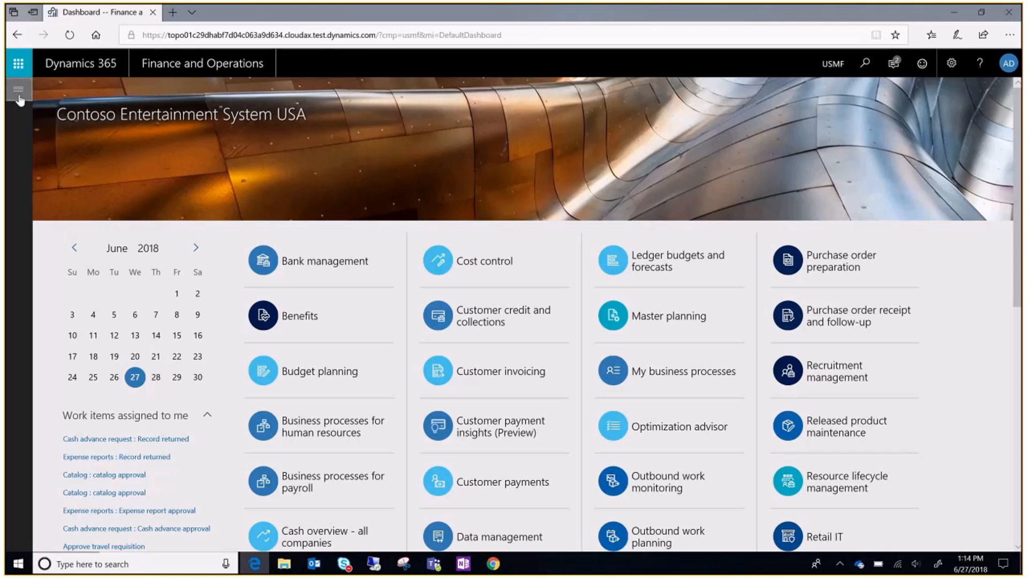
Show the navigation pane listing the modules.
click(18, 90)
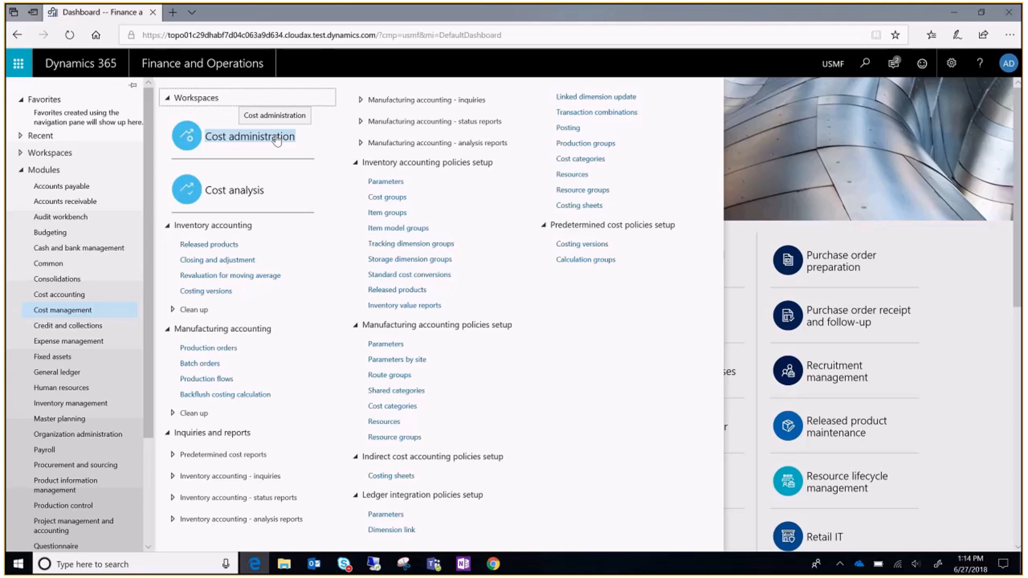
Enter the Cost administration workspace and show its Inventory accounting status tab.
click(250, 136)
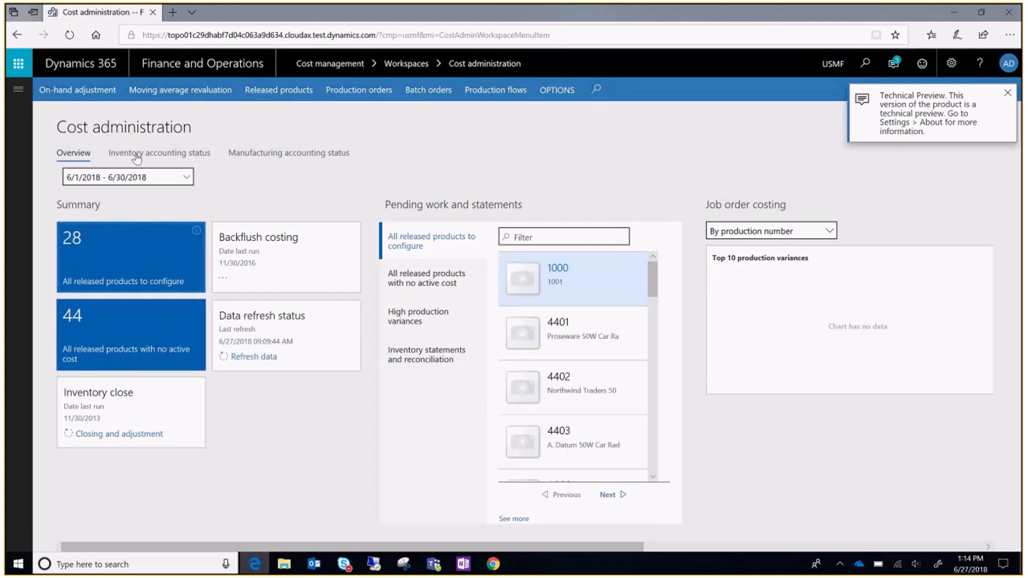
click(158, 152)
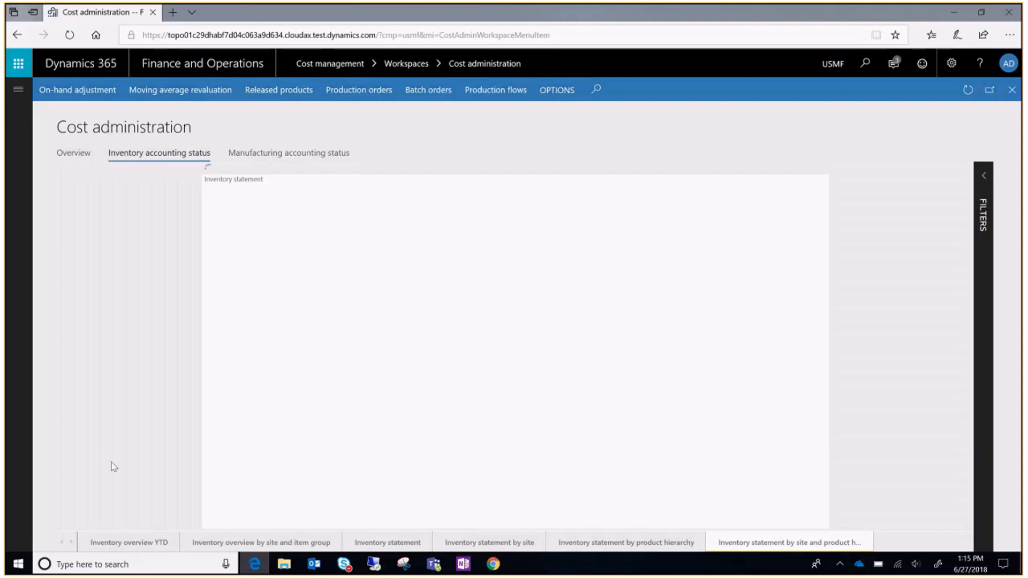
Filter the Inventory overview YTD report to year 2017 with resources M0002 and M0004 added.
click(128, 541)
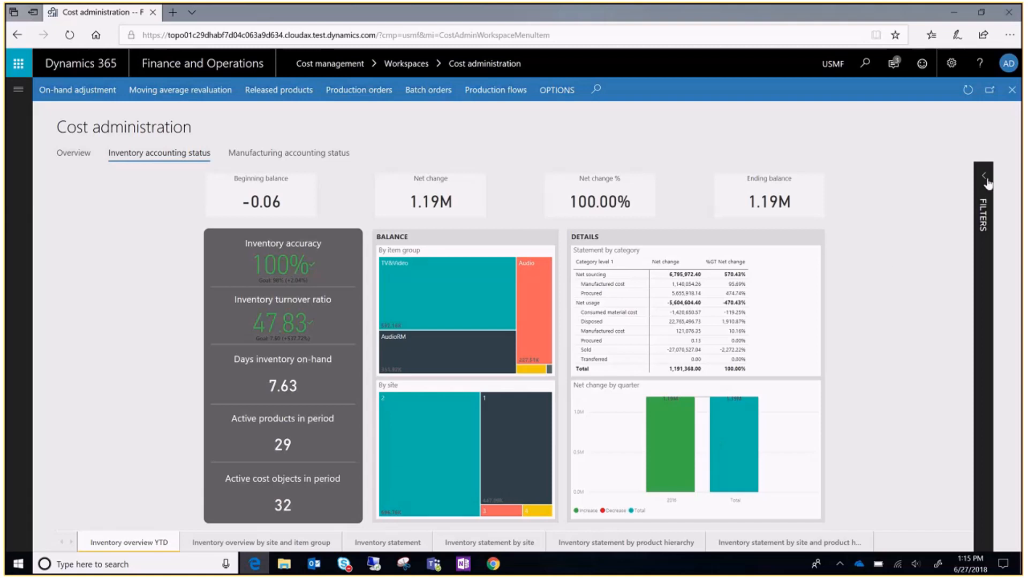
click(981, 183)
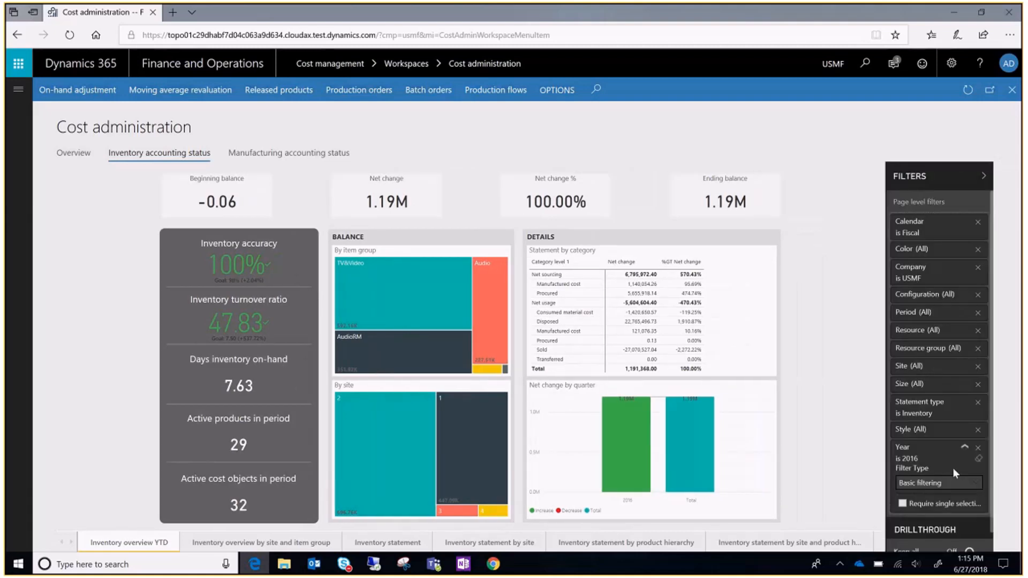
click(936, 483)
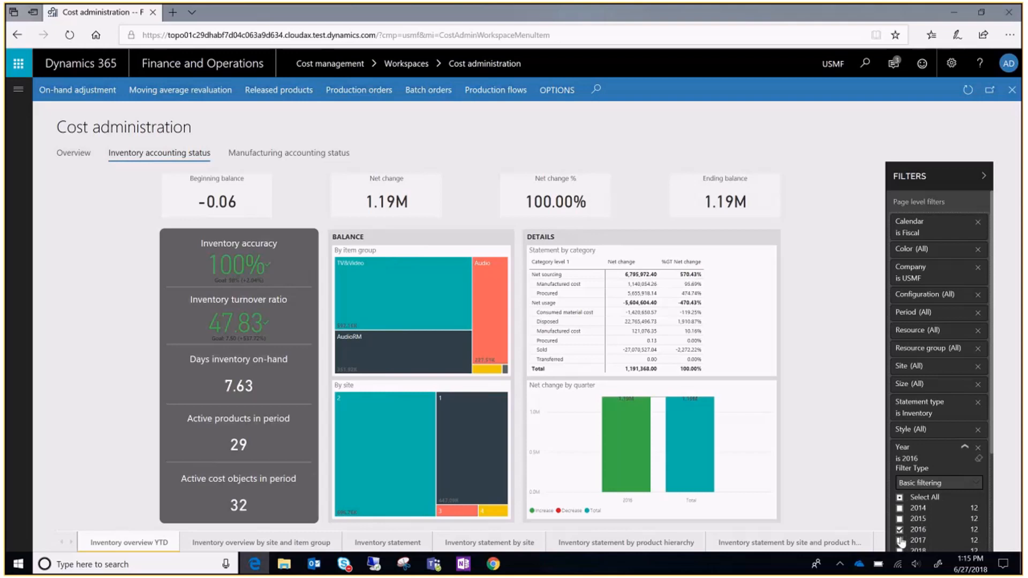
click(901, 539)
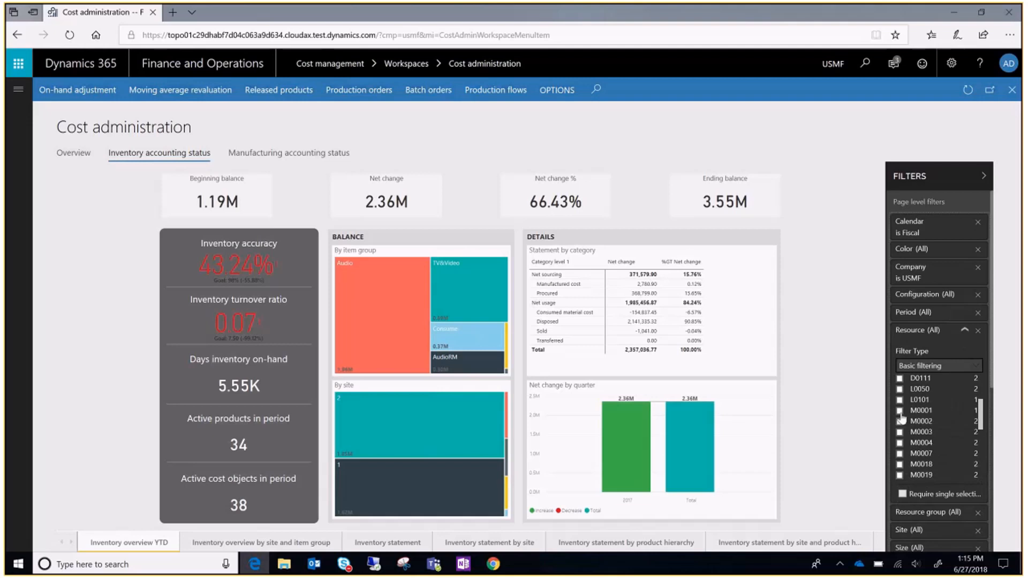
click(900, 421)
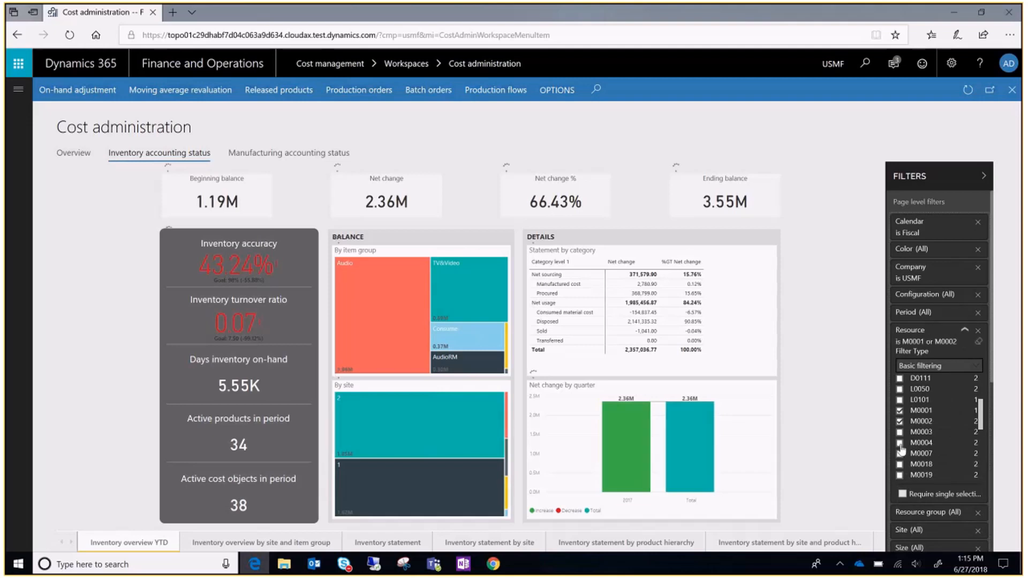
click(901, 452)
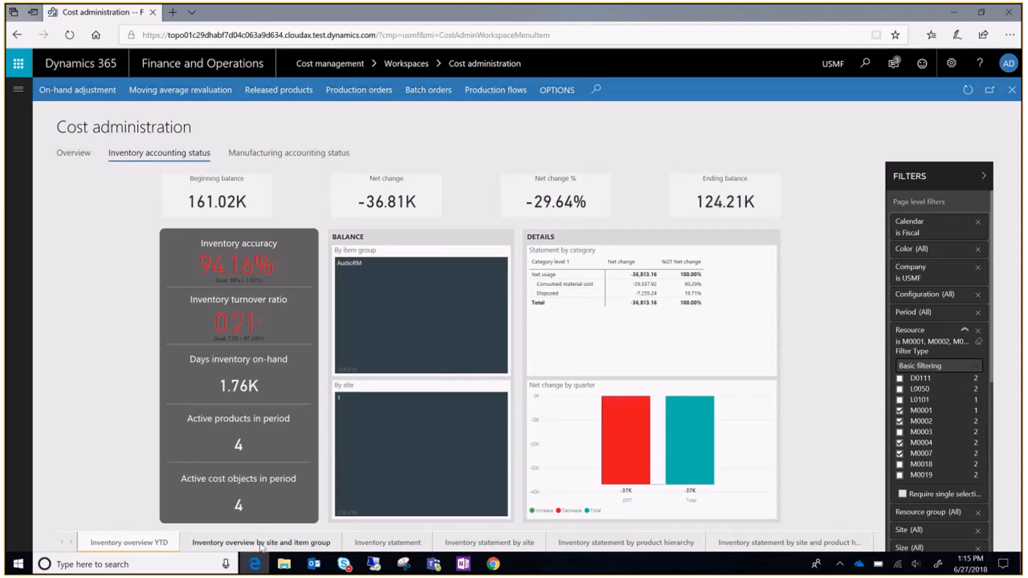
Show the inventory overview by site and item group limited to year 2017.
click(260, 541)
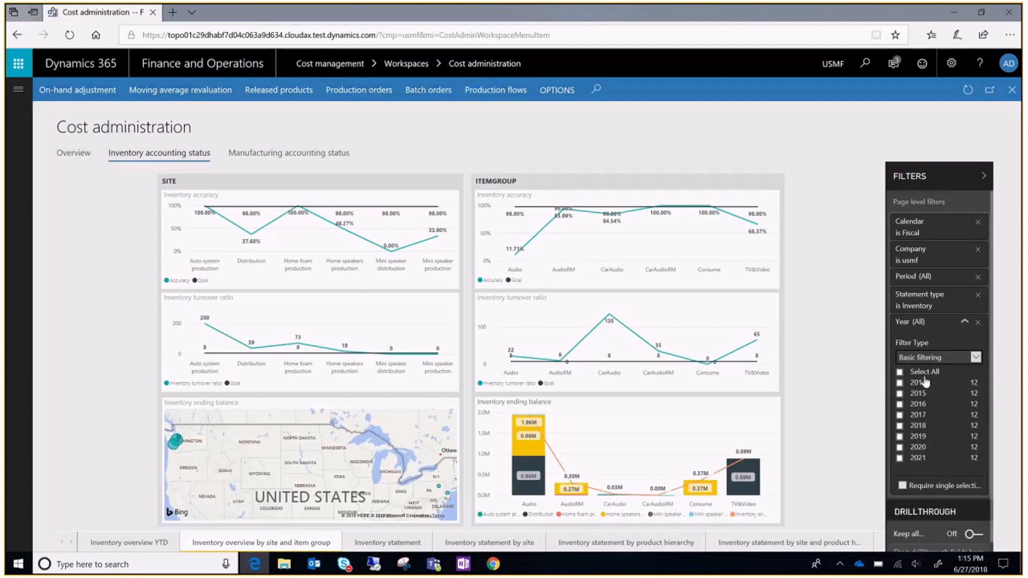
click(901, 415)
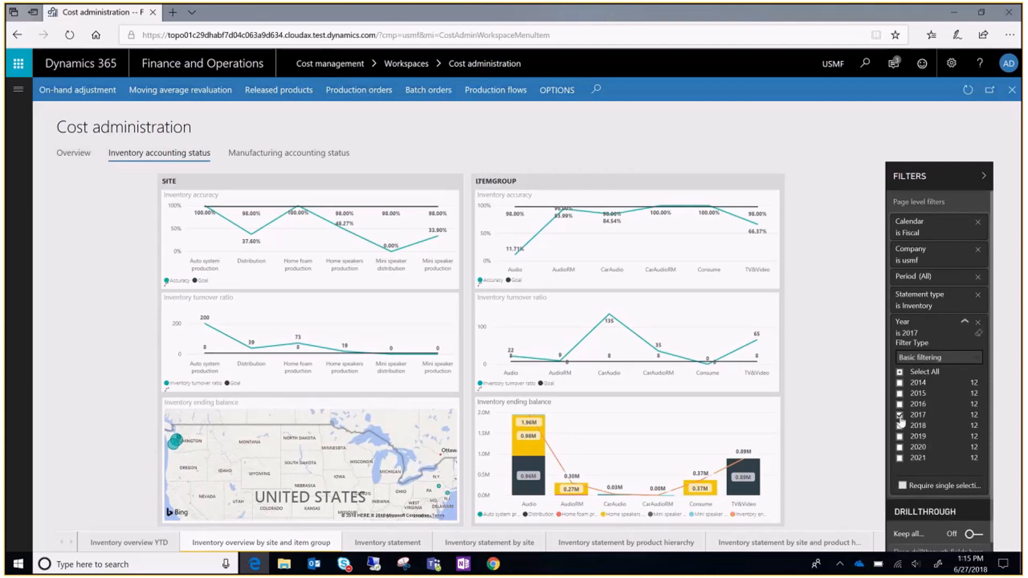
click(900, 414)
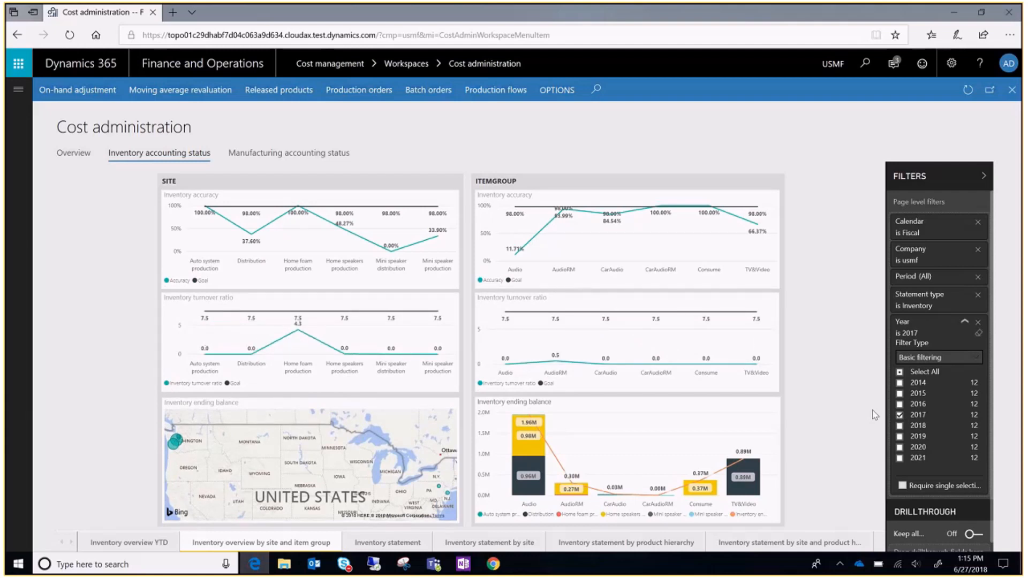
mouse_move(860, 420)
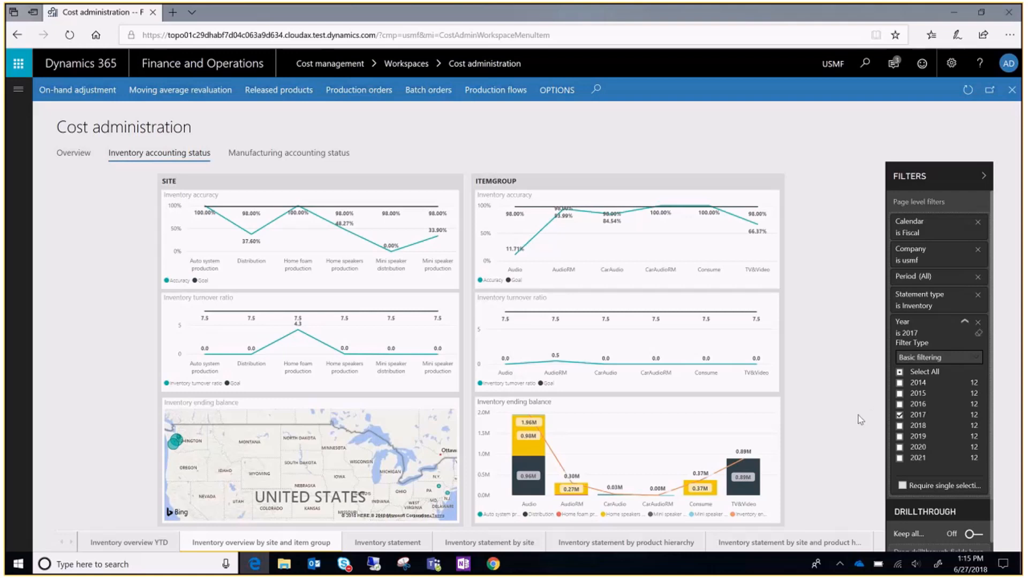
Show the Inventory statement with 2016 removed so only 2017 remains, and scan its rows.
click(388, 541)
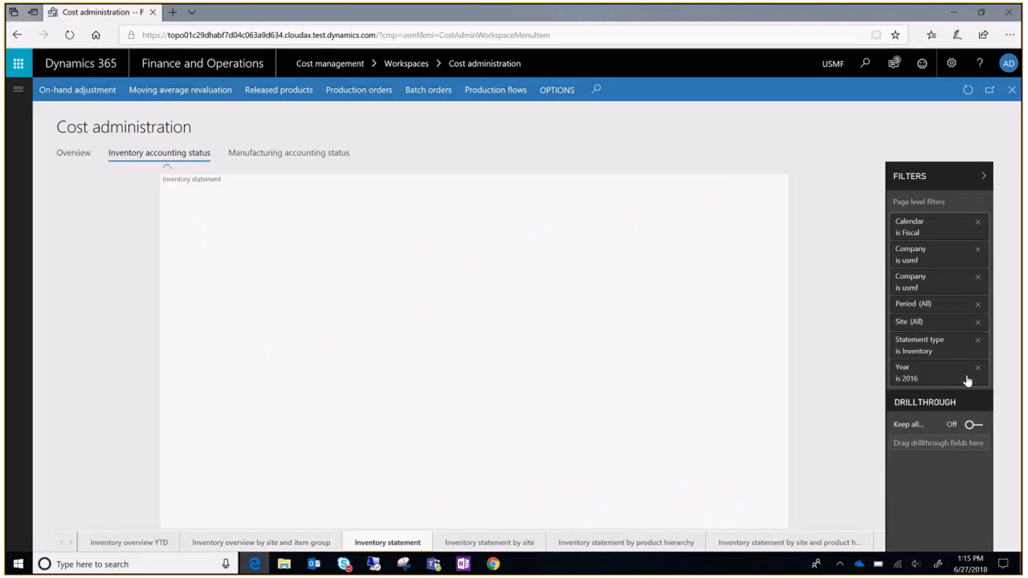
mouse_move(965, 372)
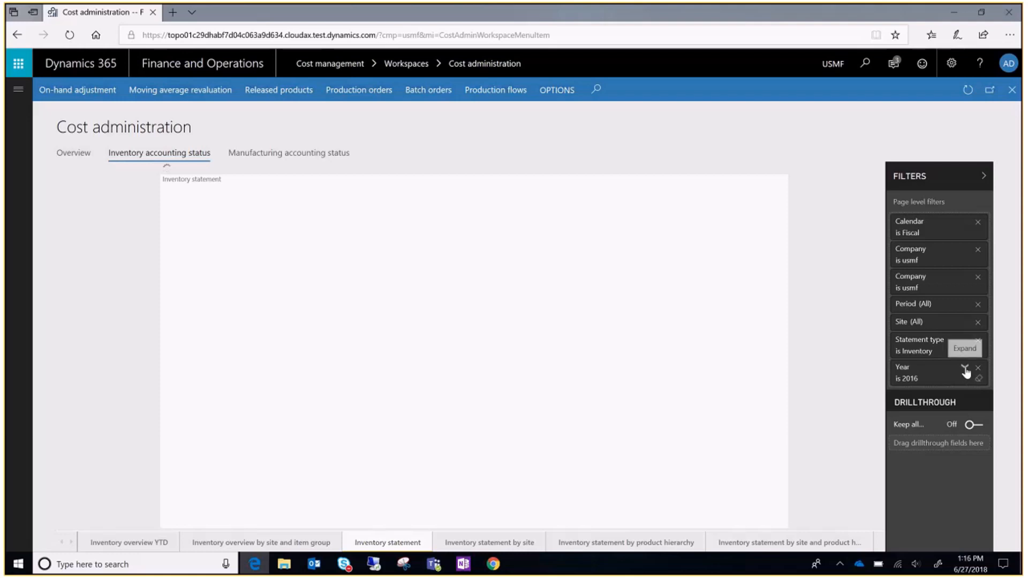
click(972, 372)
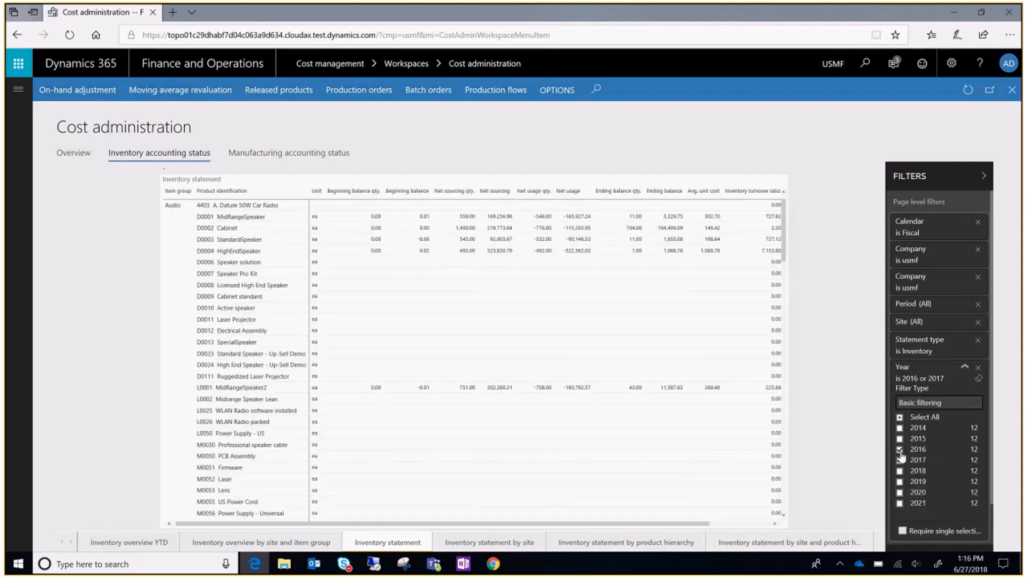
click(900, 449)
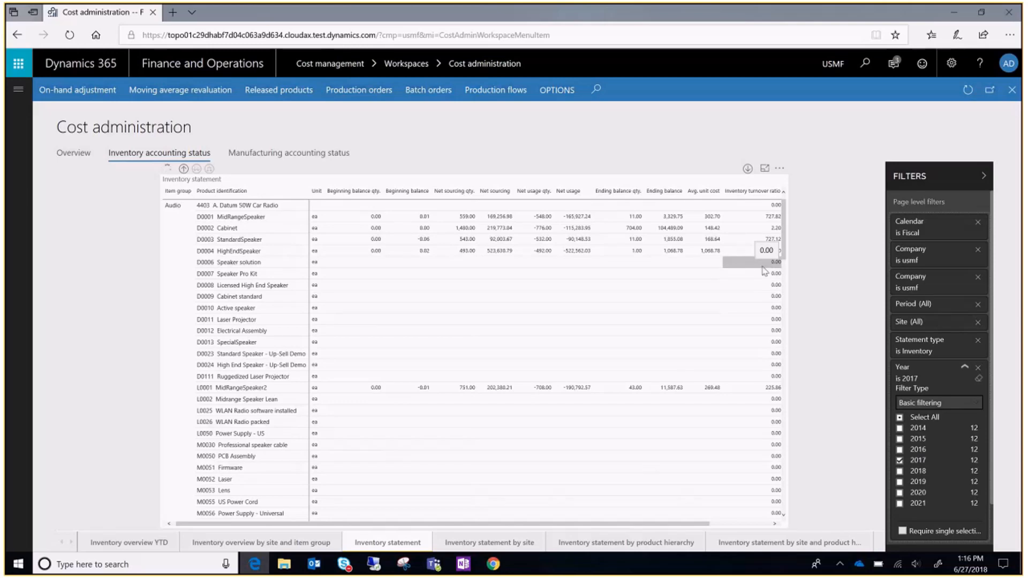
scroll(down, 3)
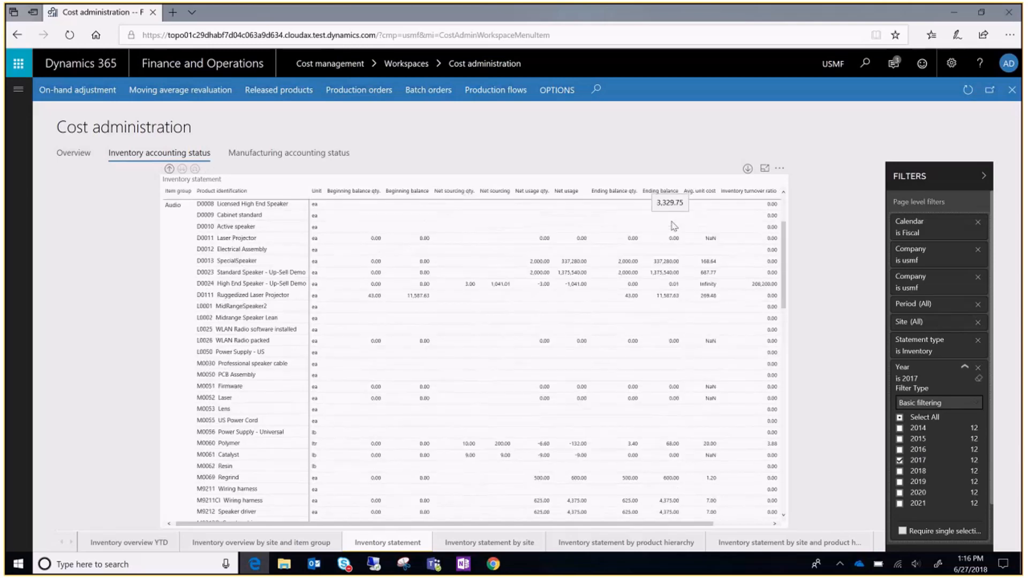
scroll(down, 3)
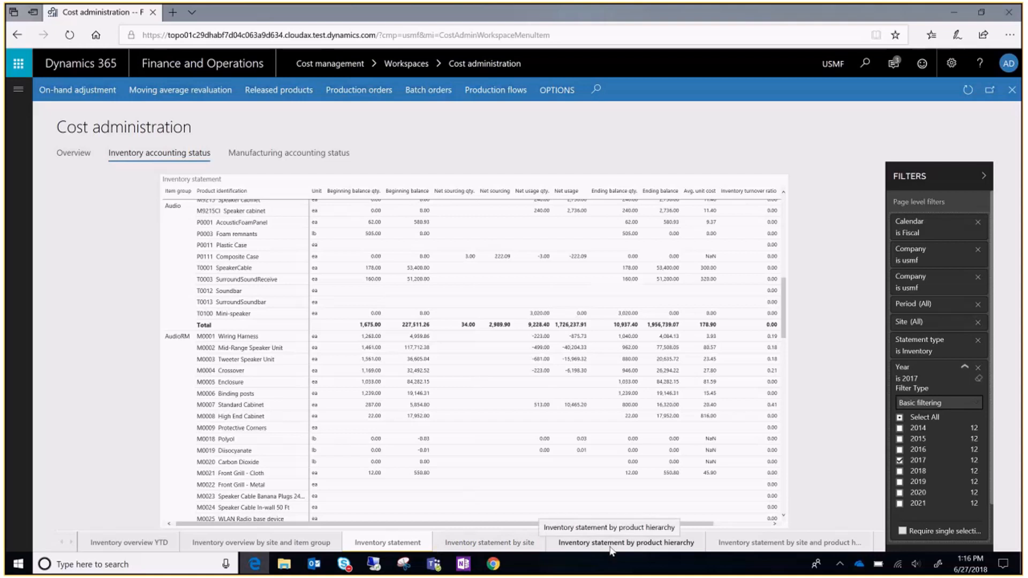
mouse_move(761, 542)
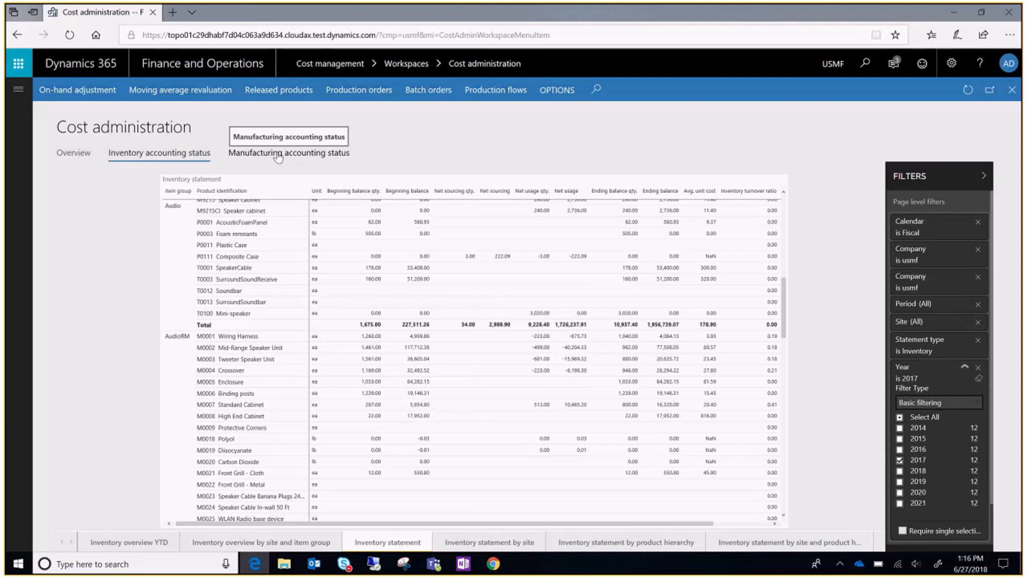
Show the Manufacturing accounting status WIP overview filtered to year 2016.
click(288, 153)
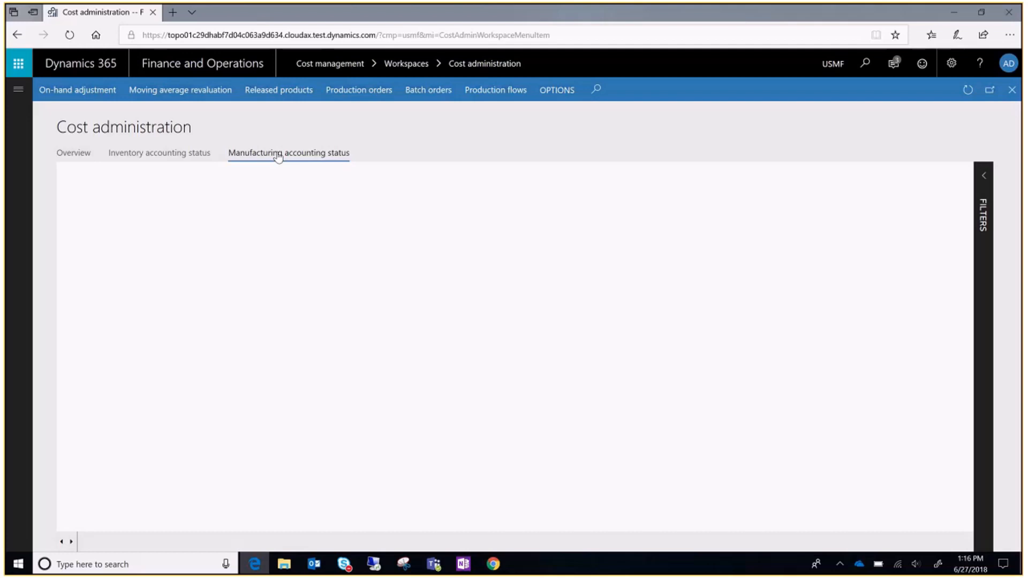
click(287, 153)
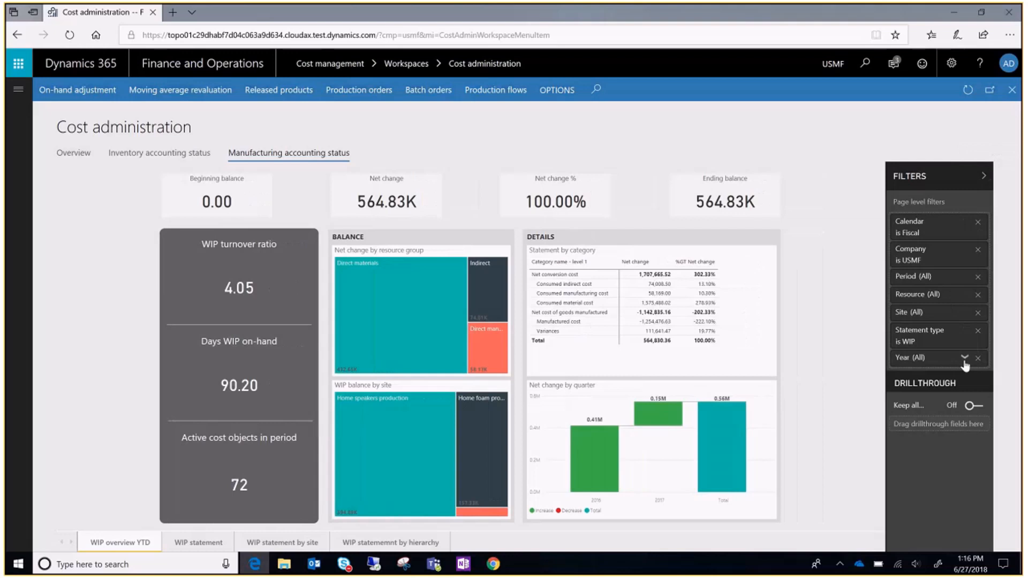
click(964, 357)
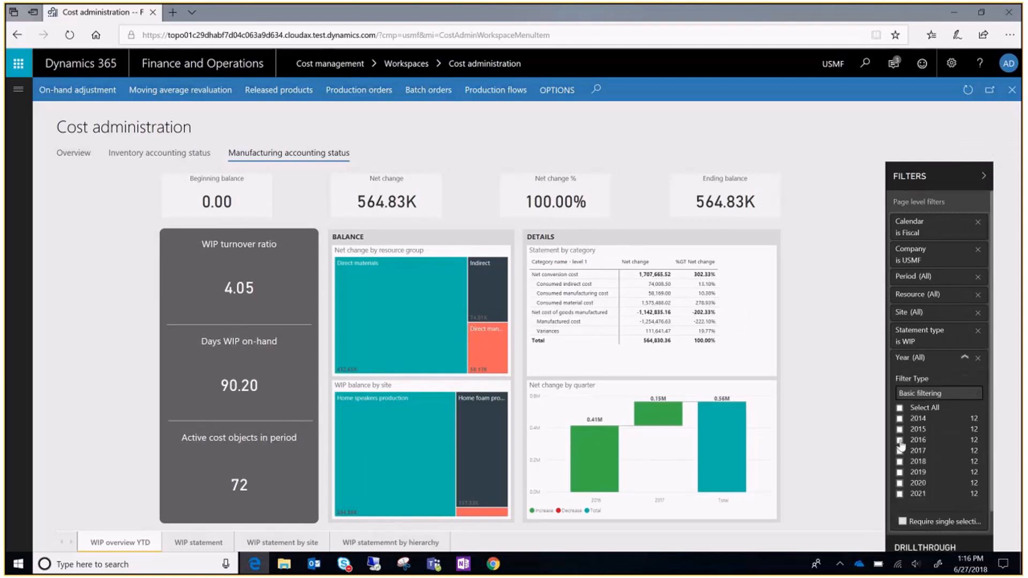
click(900, 440)
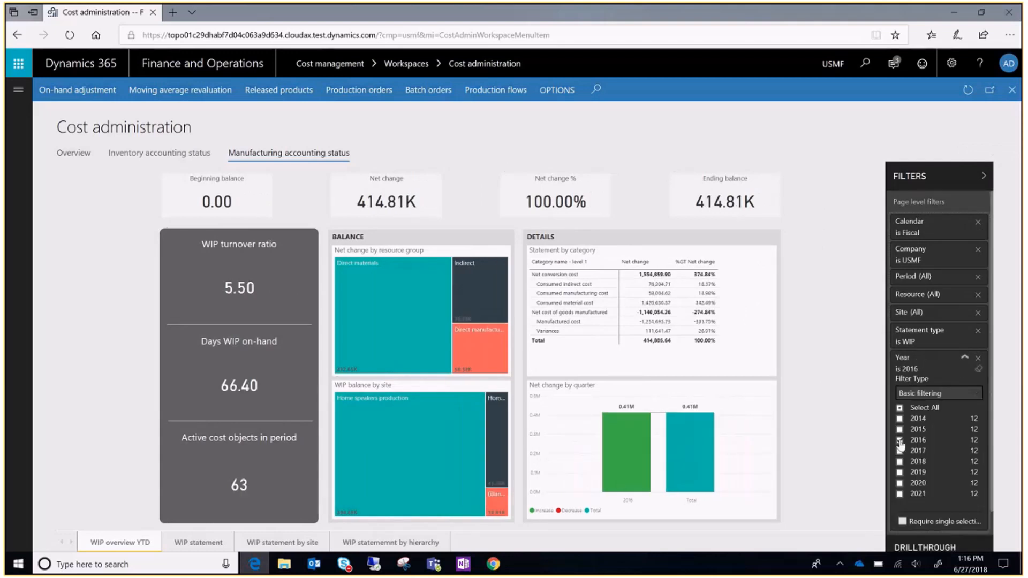
click(900, 440)
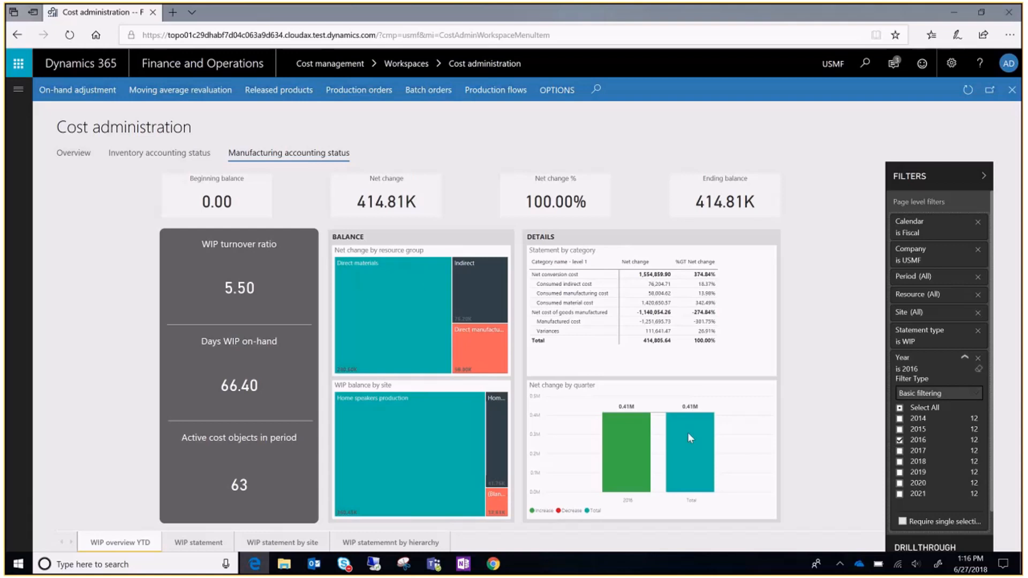
Show the WIP statement report of resource groups and conversion costs.
click(198, 542)
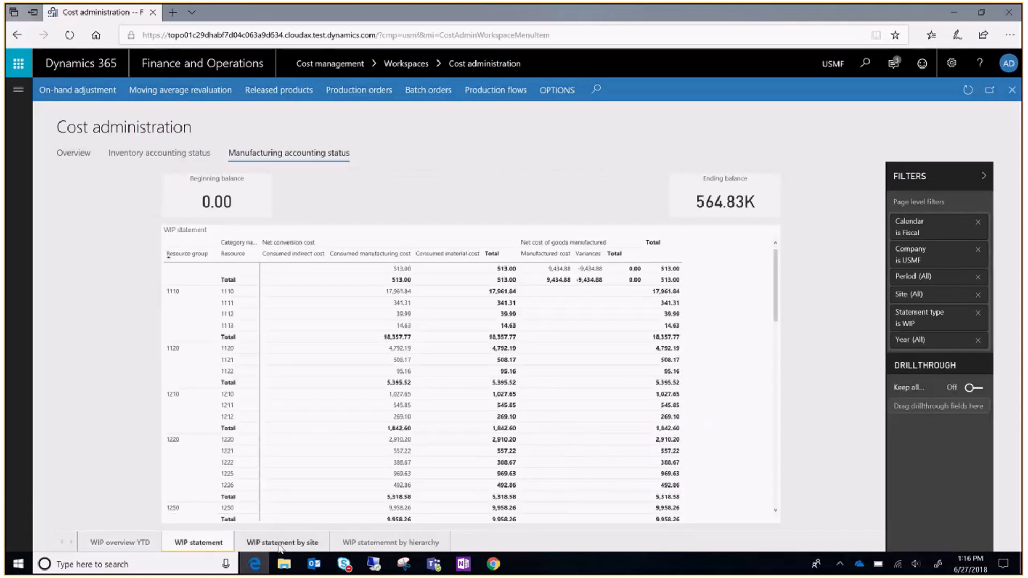
mouse_move(281, 542)
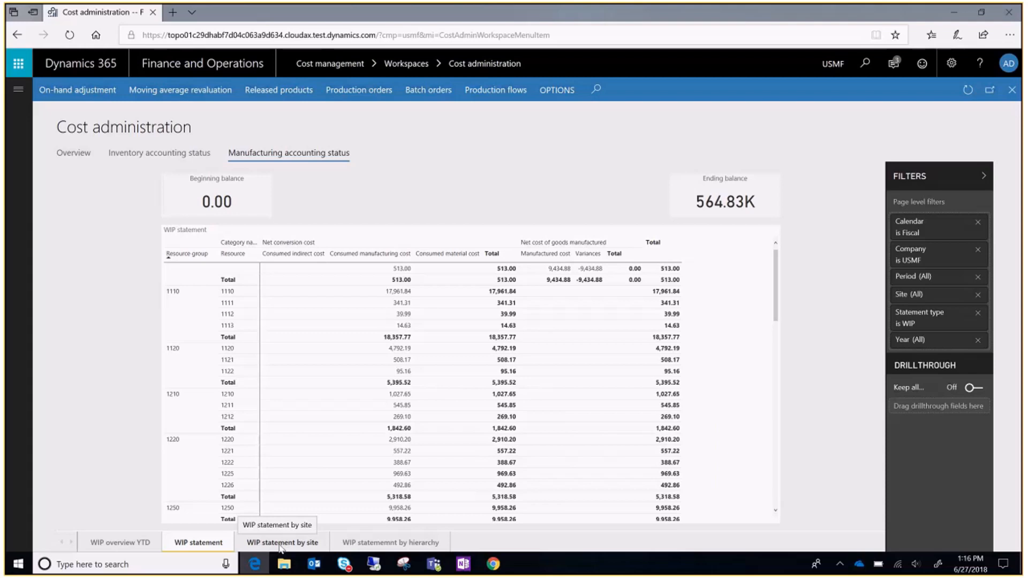
mouse_move(390, 542)
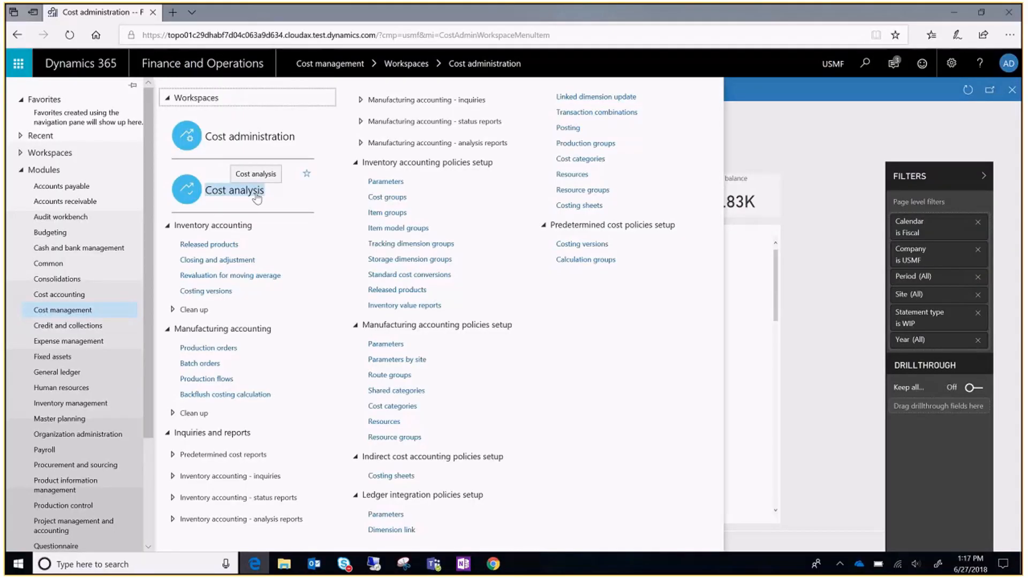
Enter the Cost analysis workspace on its Inventory accounting analysis tab.
click(235, 190)
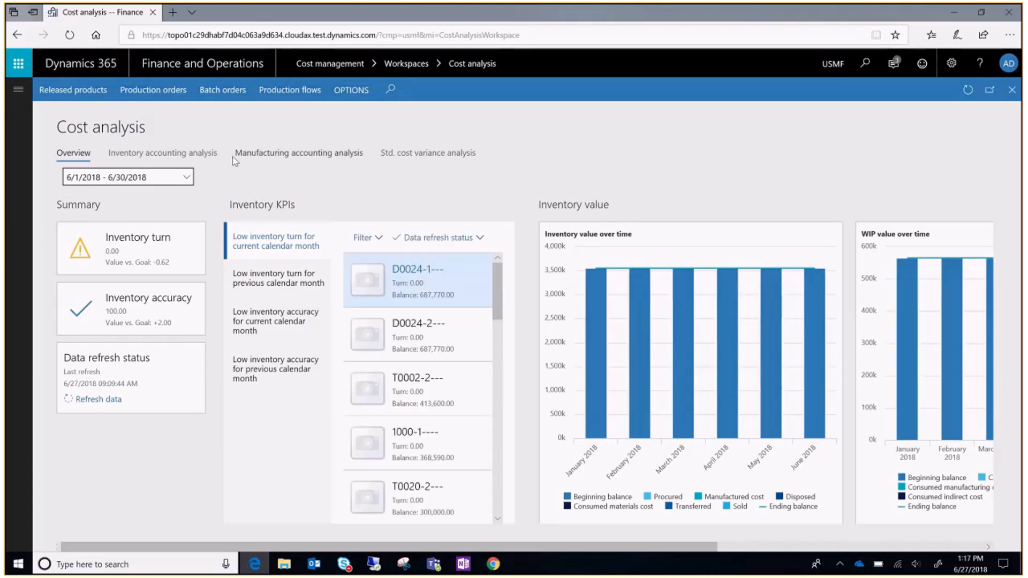
click(163, 153)
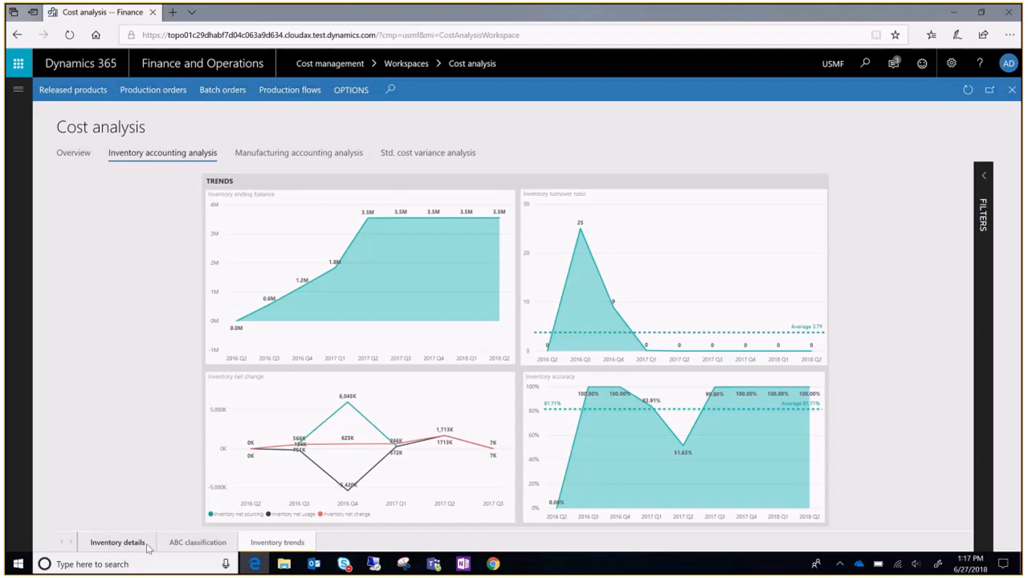
Filter the ABC classification report to 2017 instead of 2016, then move to Inventory trends.
click(117, 541)
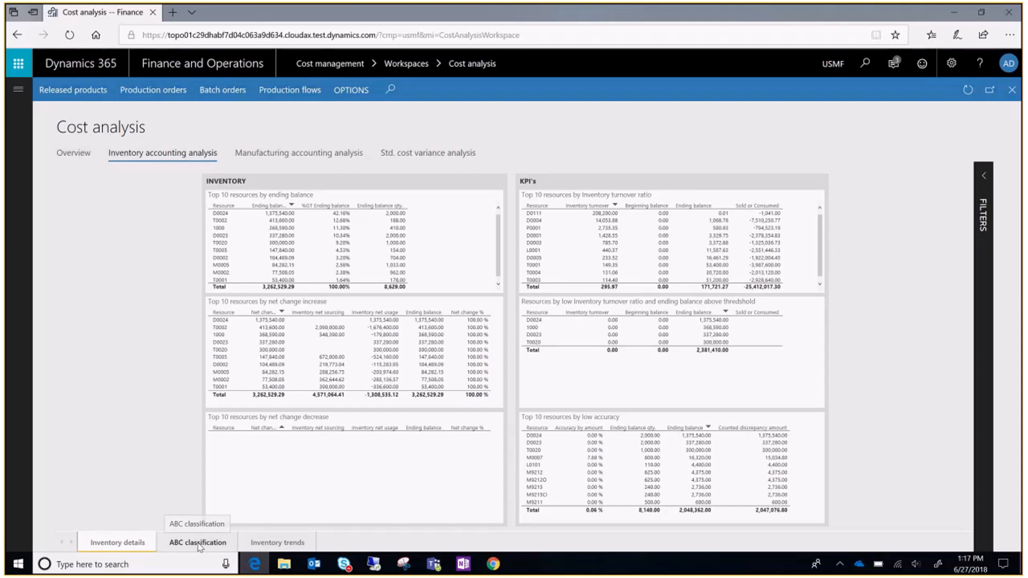
click(197, 541)
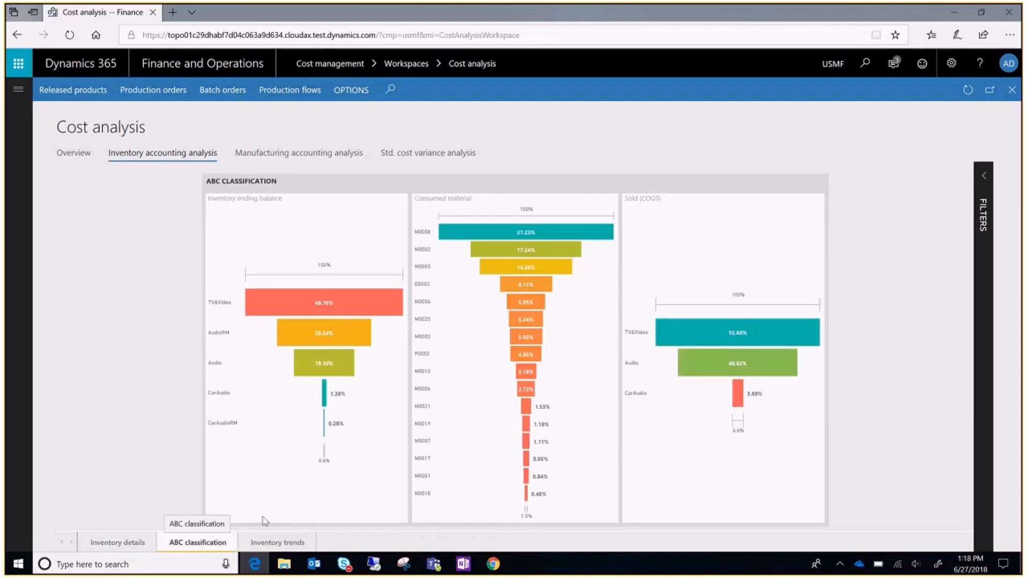
click(983, 174)
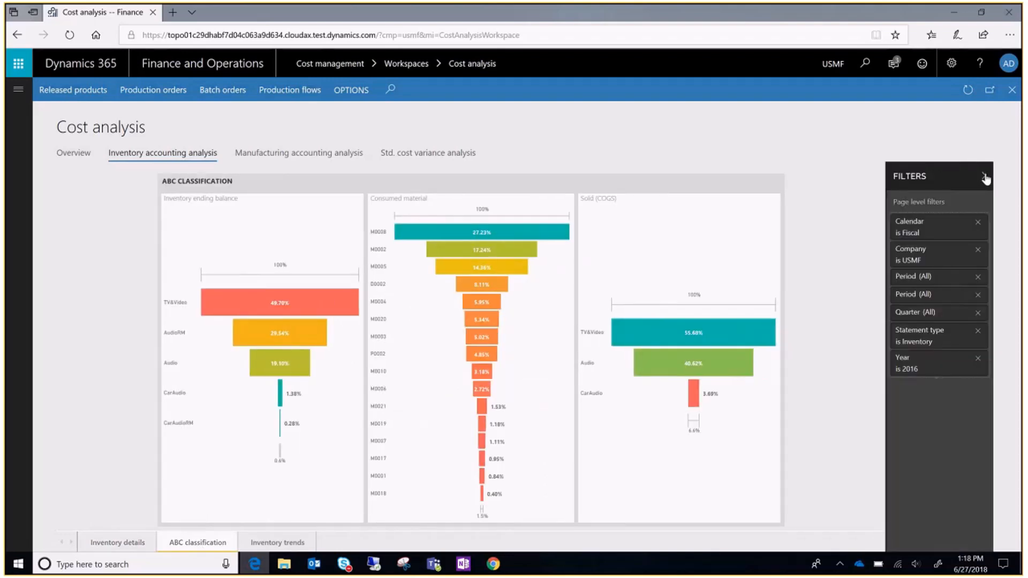
click(937, 362)
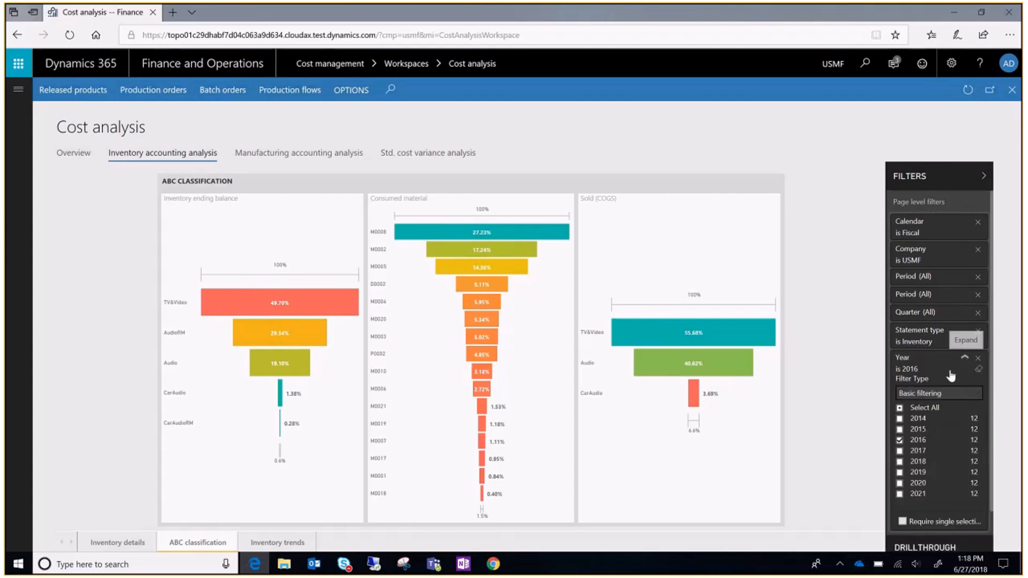
click(899, 440)
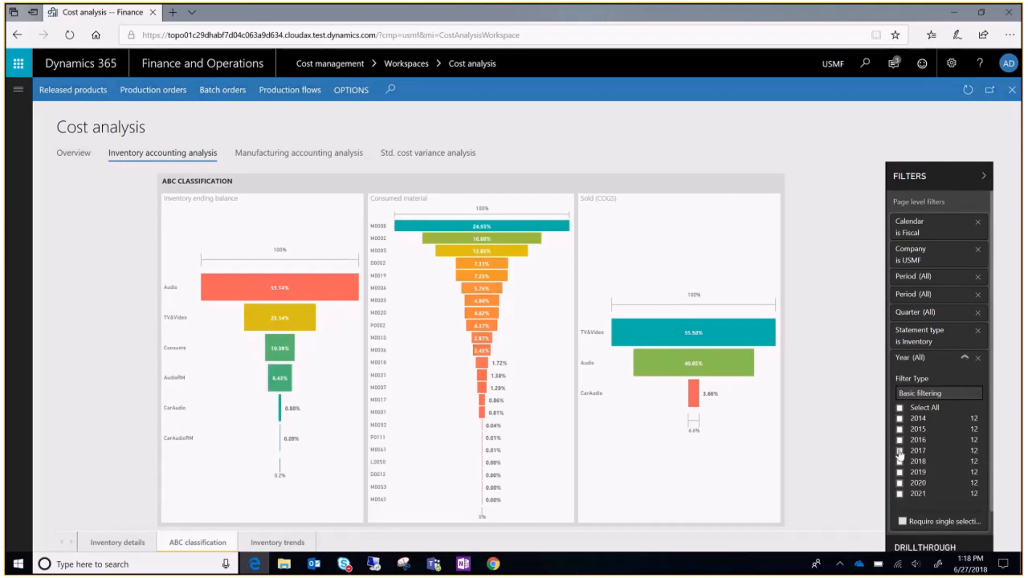
click(899, 450)
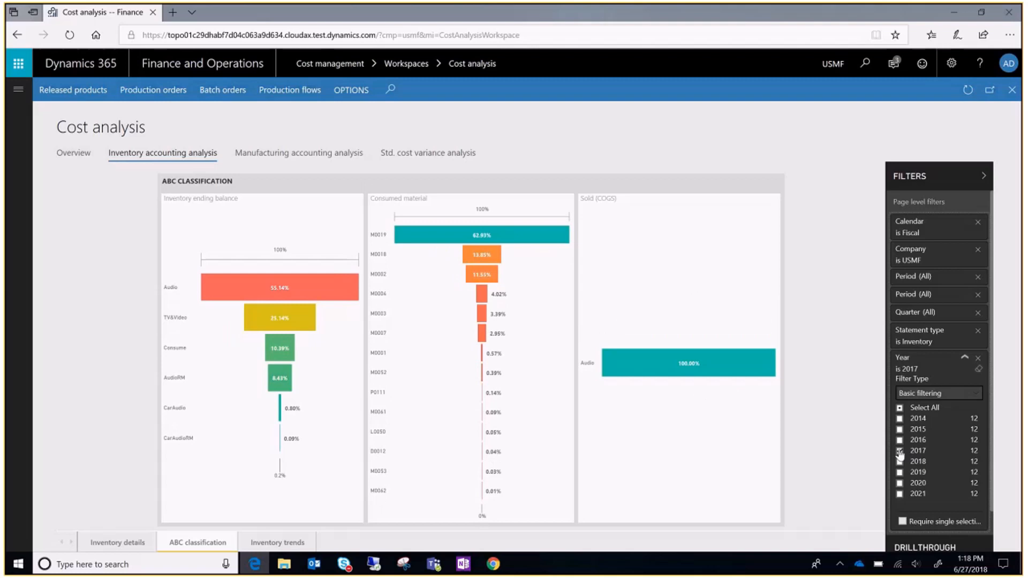
click(900, 451)
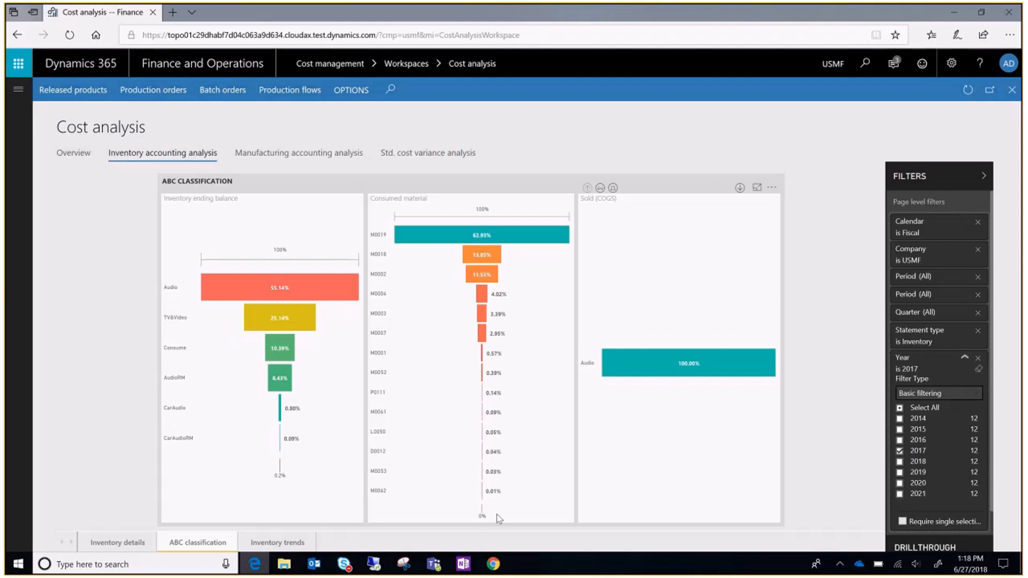
click(277, 541)
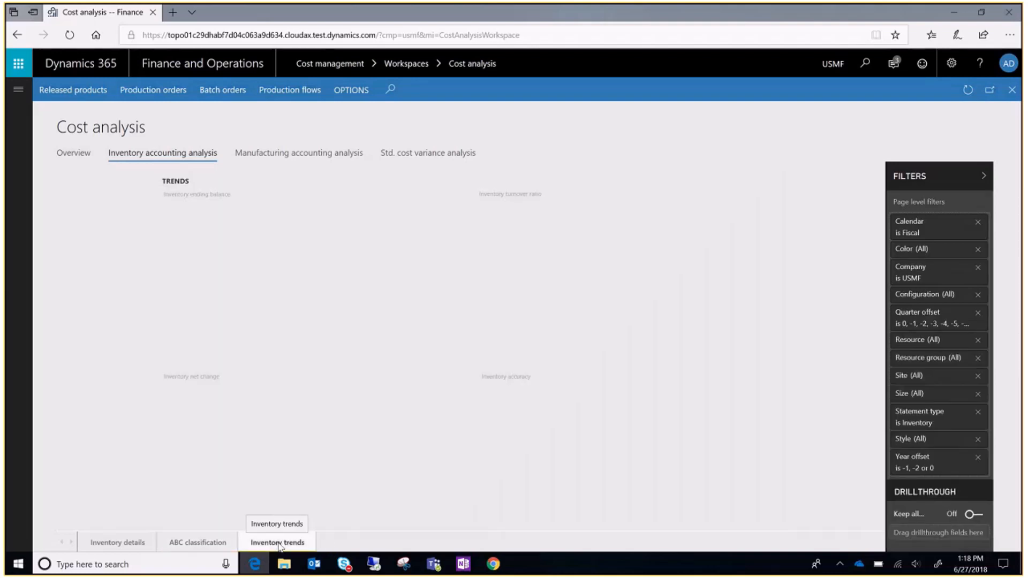
Review the quarterly inventory trend charts and switch to Manufacturing accounting analysis.
click(276, 542)
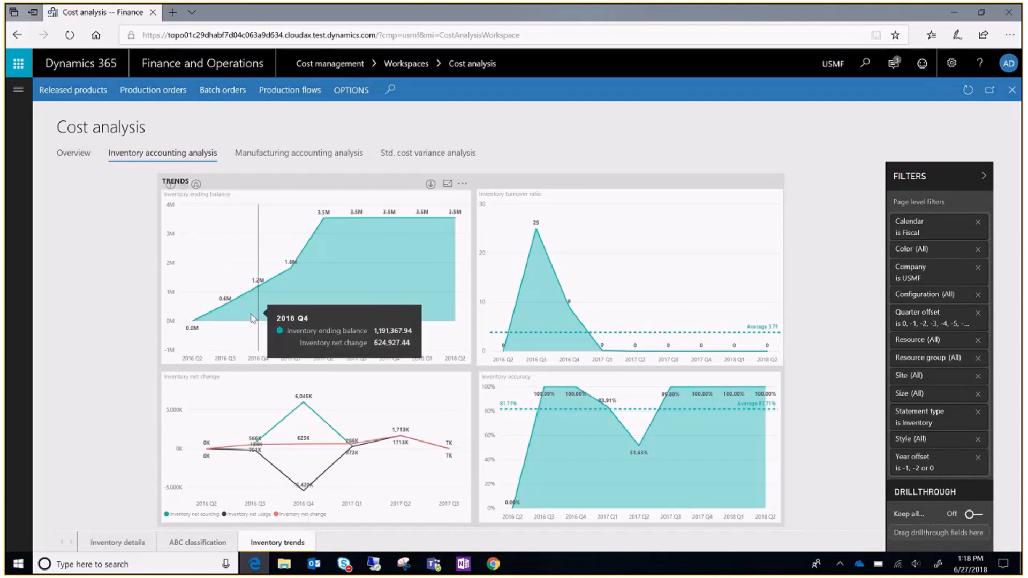
mouse_move(279, 312)
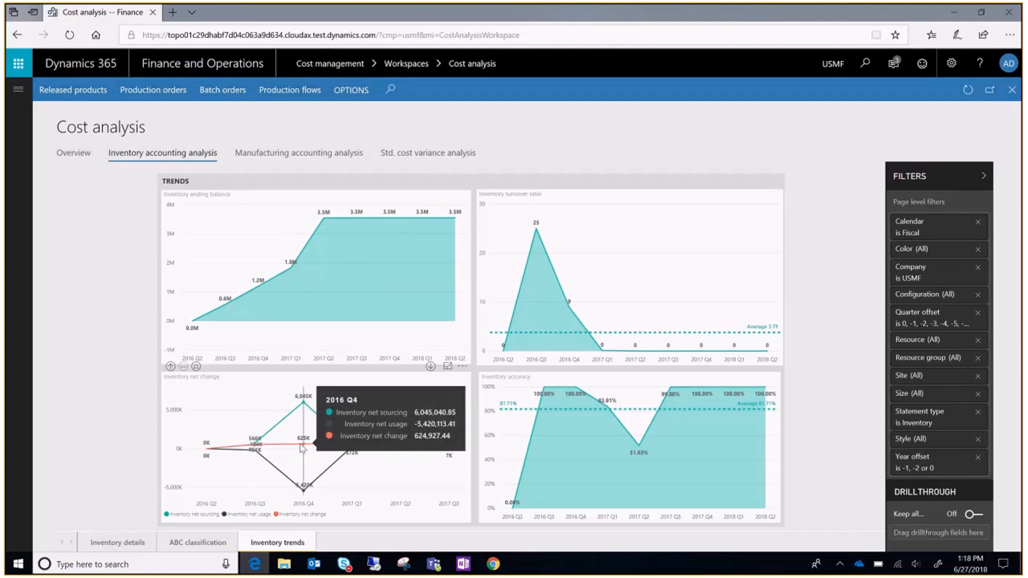
mouse_move(330, 448)
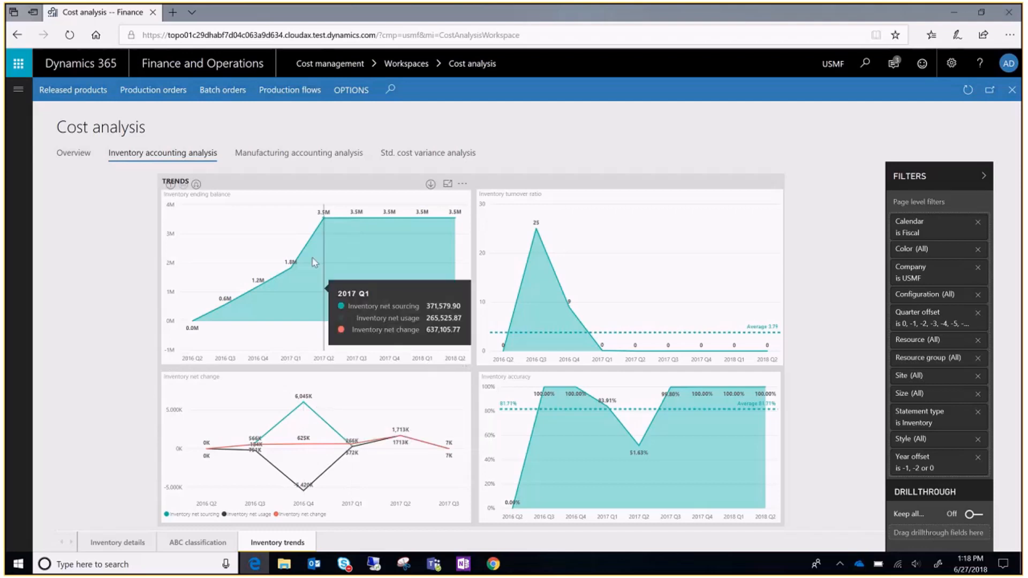
click(299, 152)
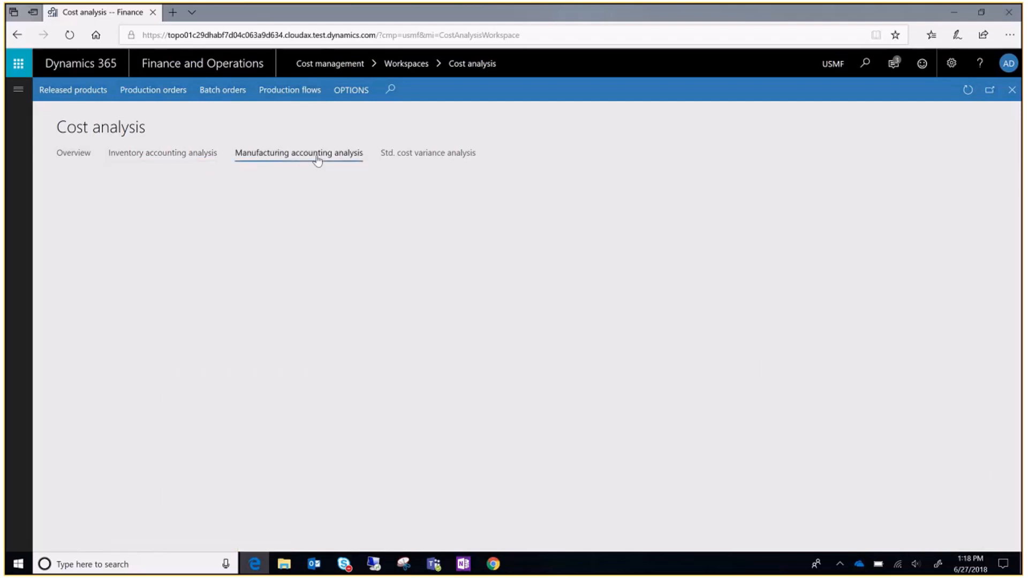
Load the WIP trends report and expand its page filters showing Statement type WIP.
click(299, 153)
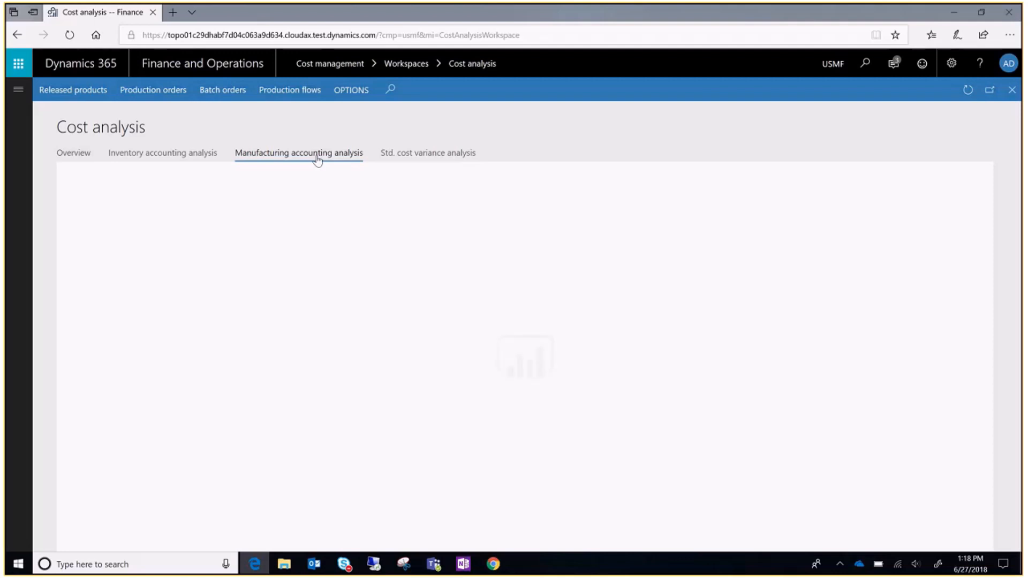
click(298, 153)
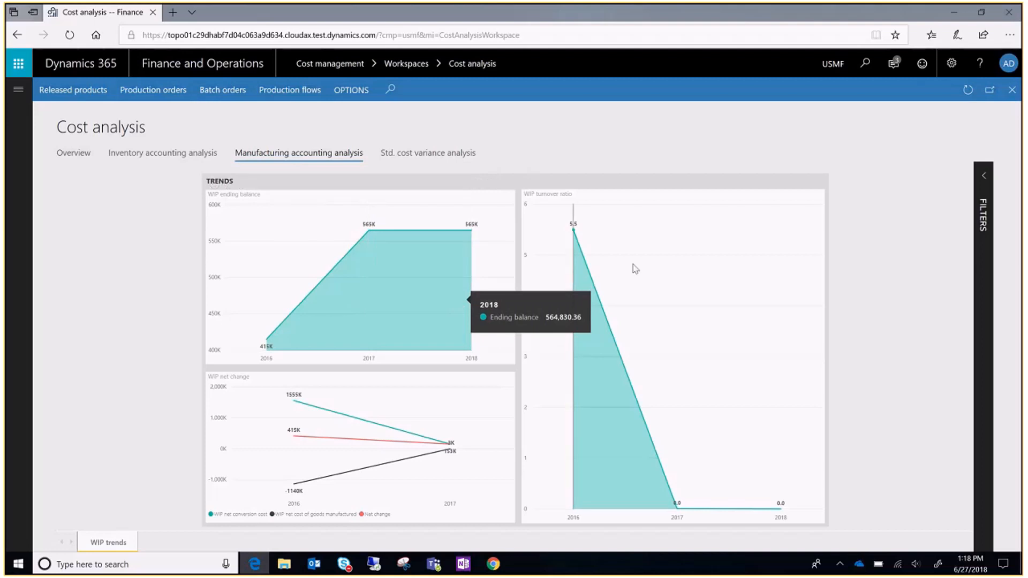
click(981, 174)
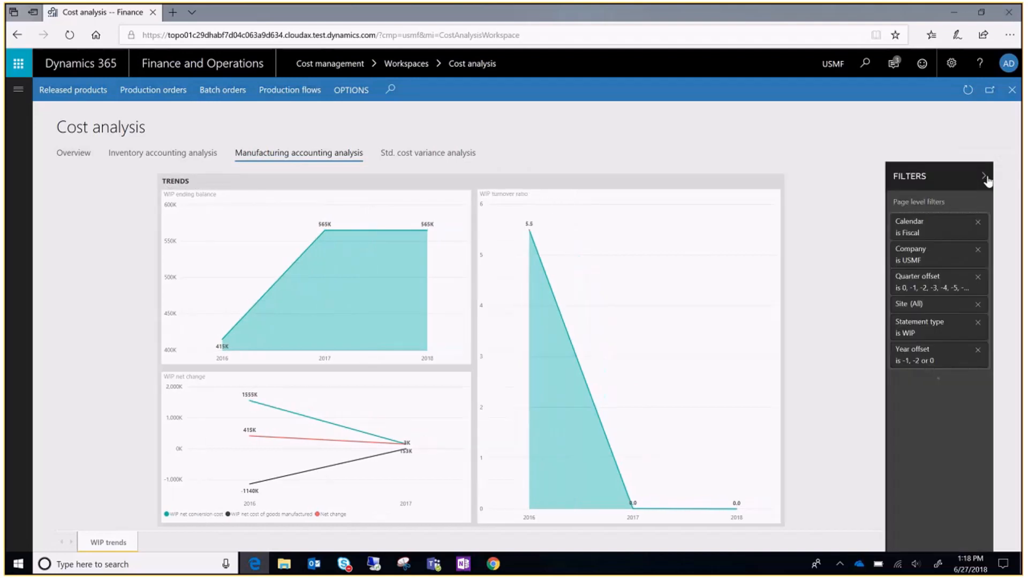